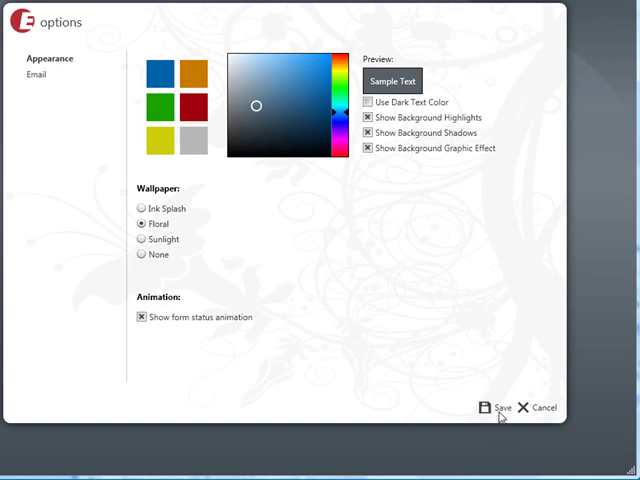
# Save the Options dialog so the chosen color and Floral wallpaper apply to the main window
pyautogui.click(500, 408)
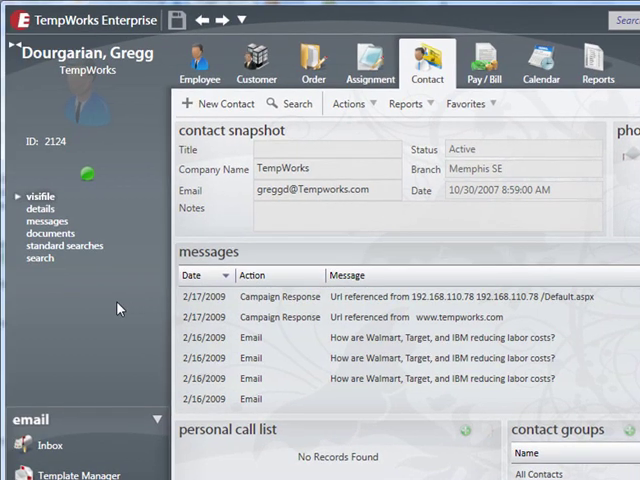
# Reopen Options from the application menu, try another wallpaper style, then reselect Floral
pyautogui.click(16, 20)
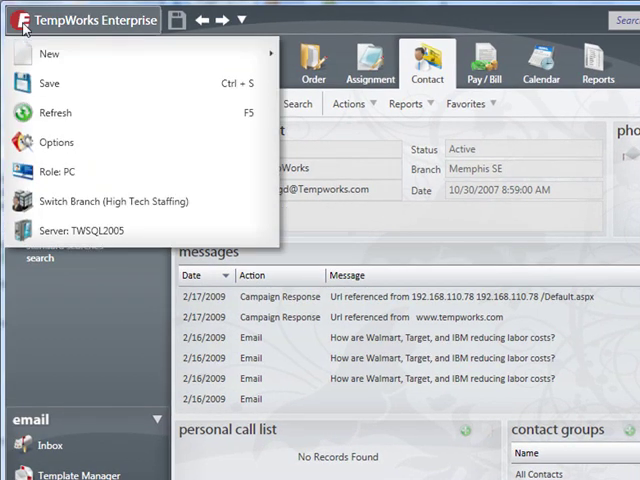
pyautogui.click(56, 142)
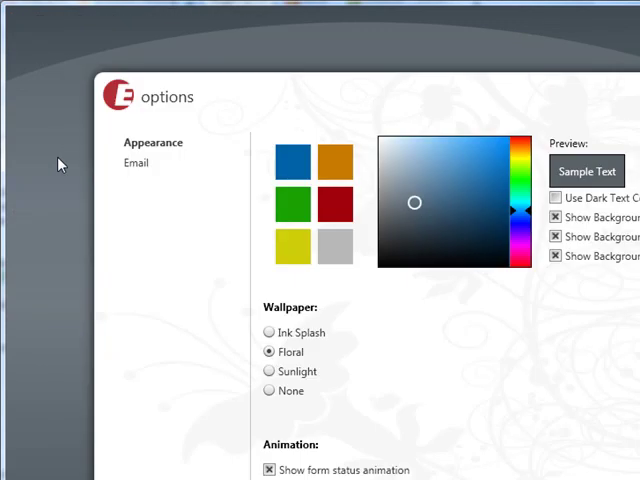
pyautogui.moveTo(270, 372)
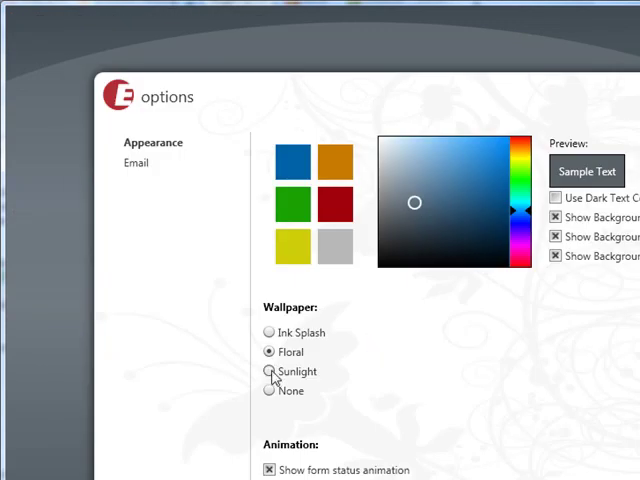
pyautogui.click(268, 372)
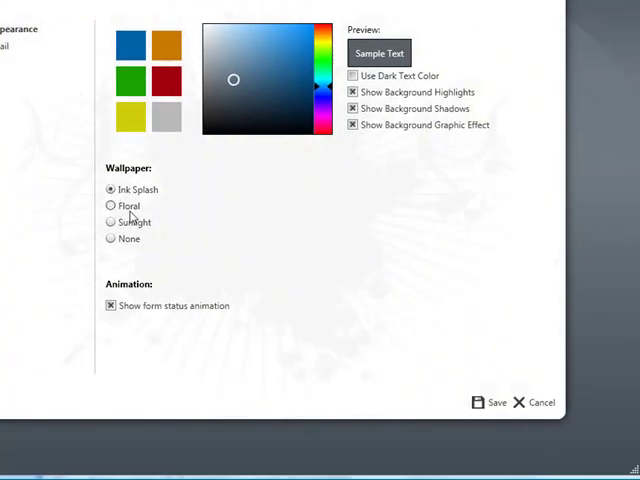
pyautogui.click(110, 204)
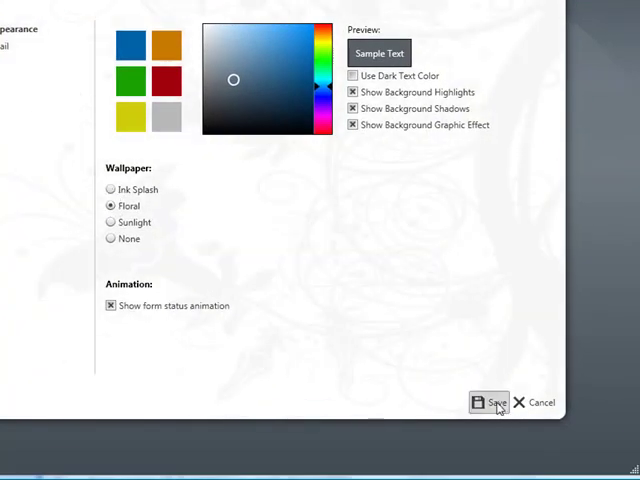